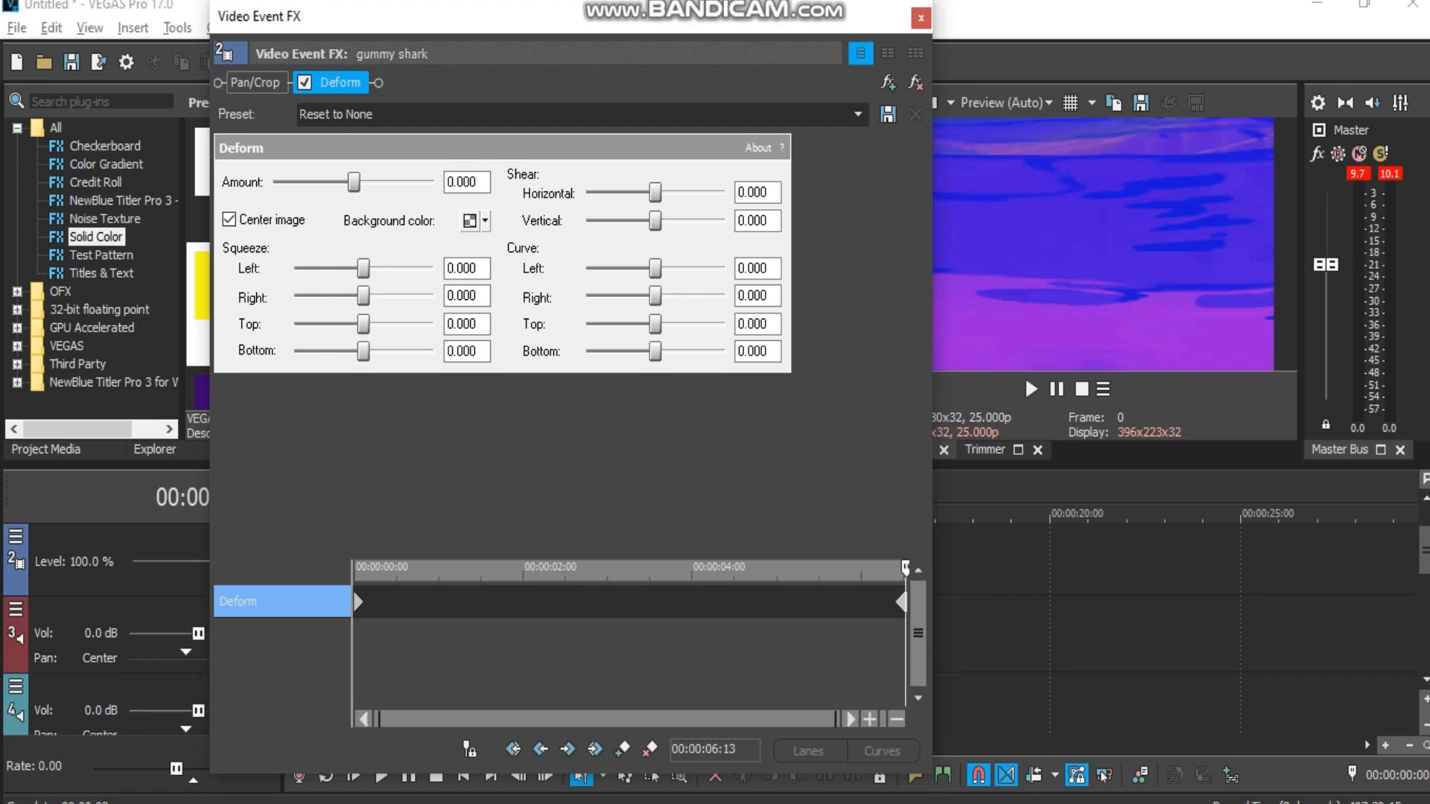
- Close the Video Event FX window showing the Deform settings
{"action": "left_click", "coordinate": [919, 16]}
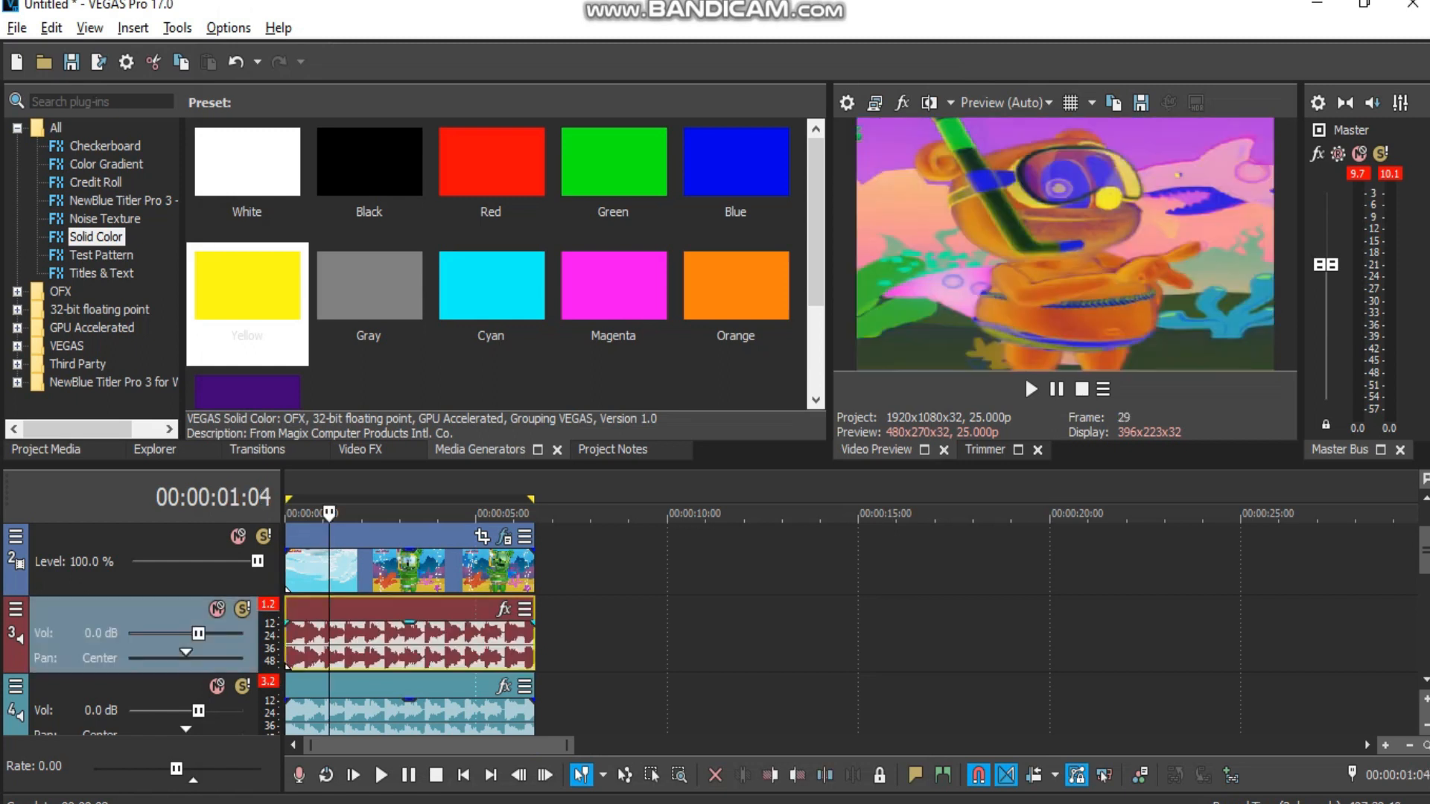
- Bring up the context menu for the gummy shark audio event
{"action": "right_click", "coordinate": [403, 632]}
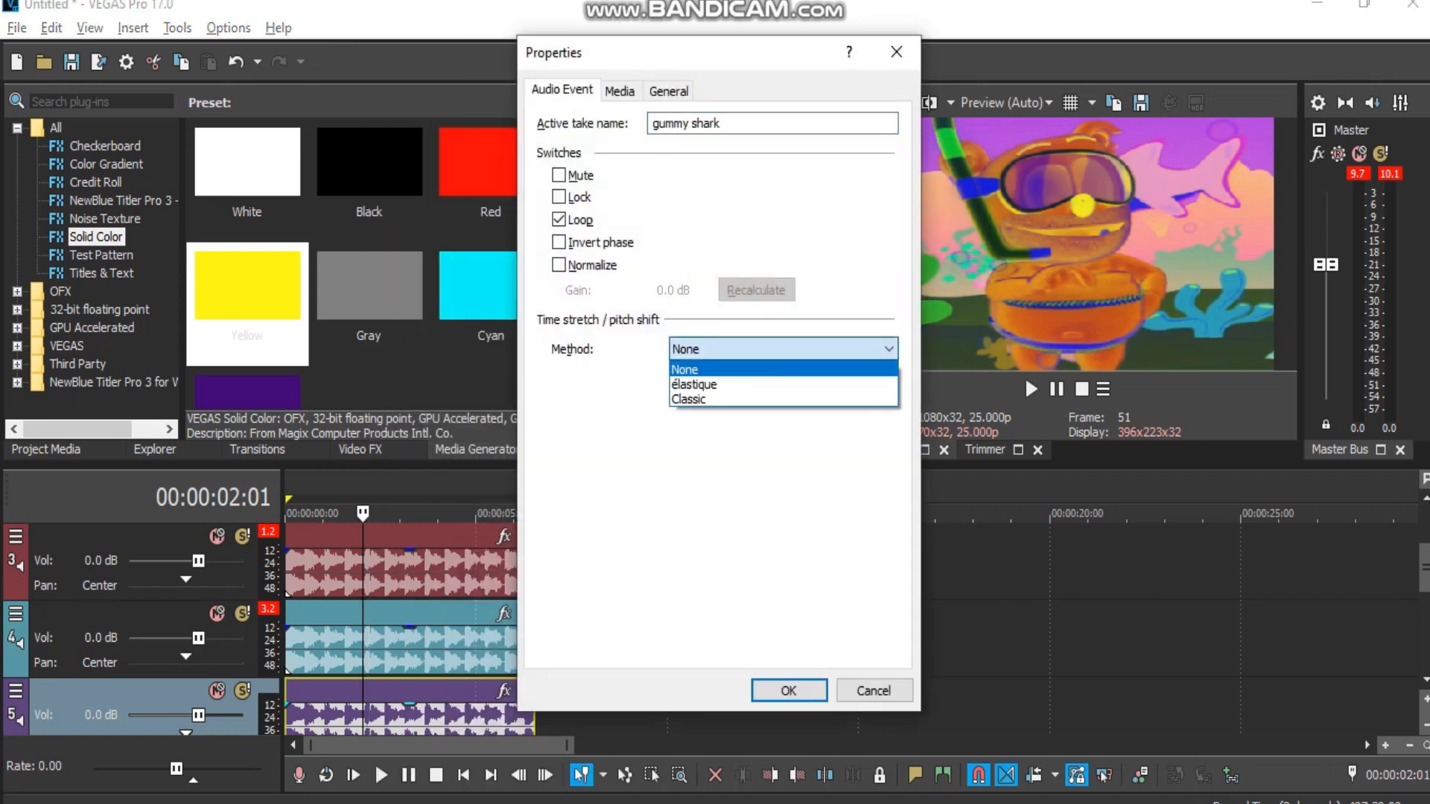
{"action": "mouse_move", "coordinate": [689, 399]}
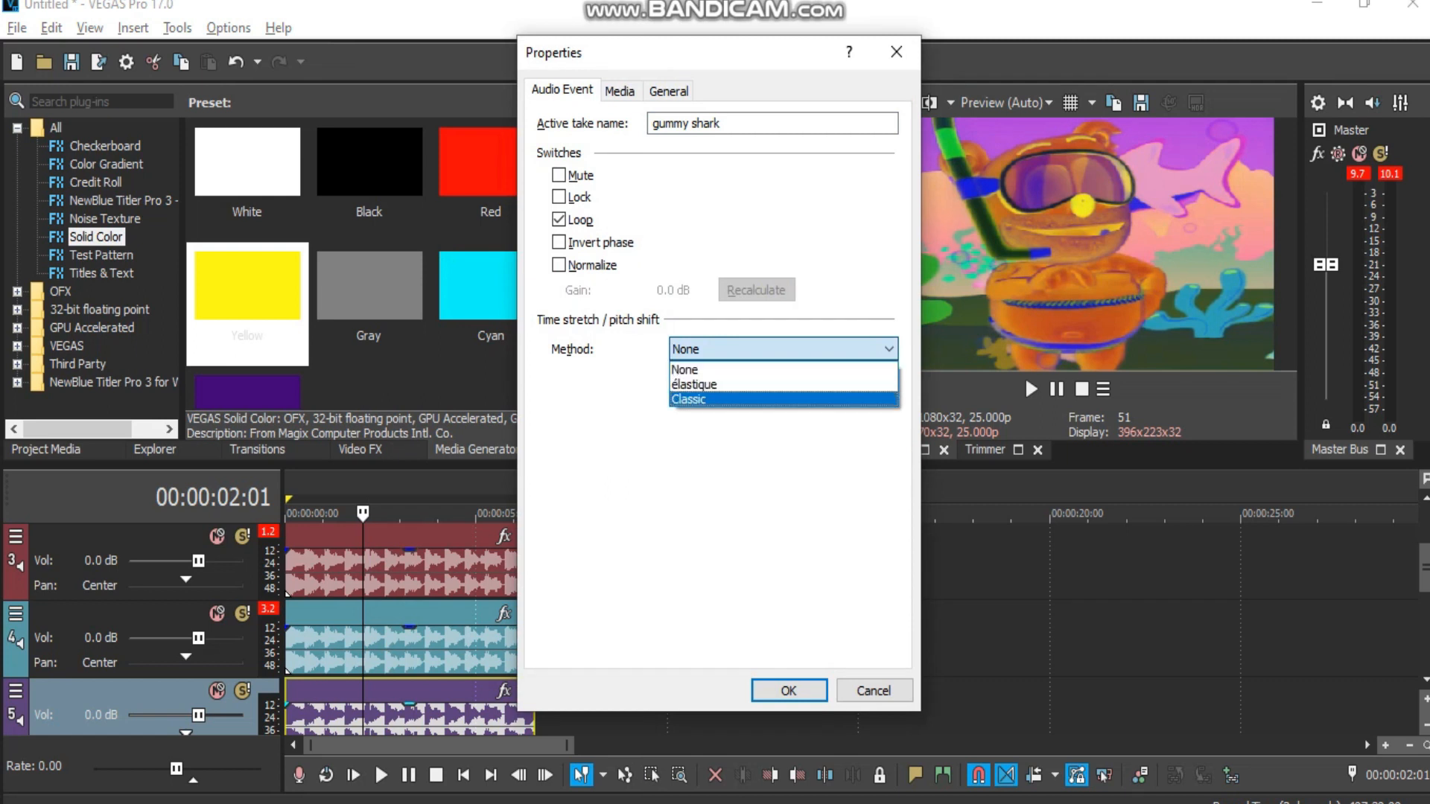
- Choose Classic as the audio event's time stretch and pitch shift method
{"action": "left_click", "coordinate": [689, 399]}
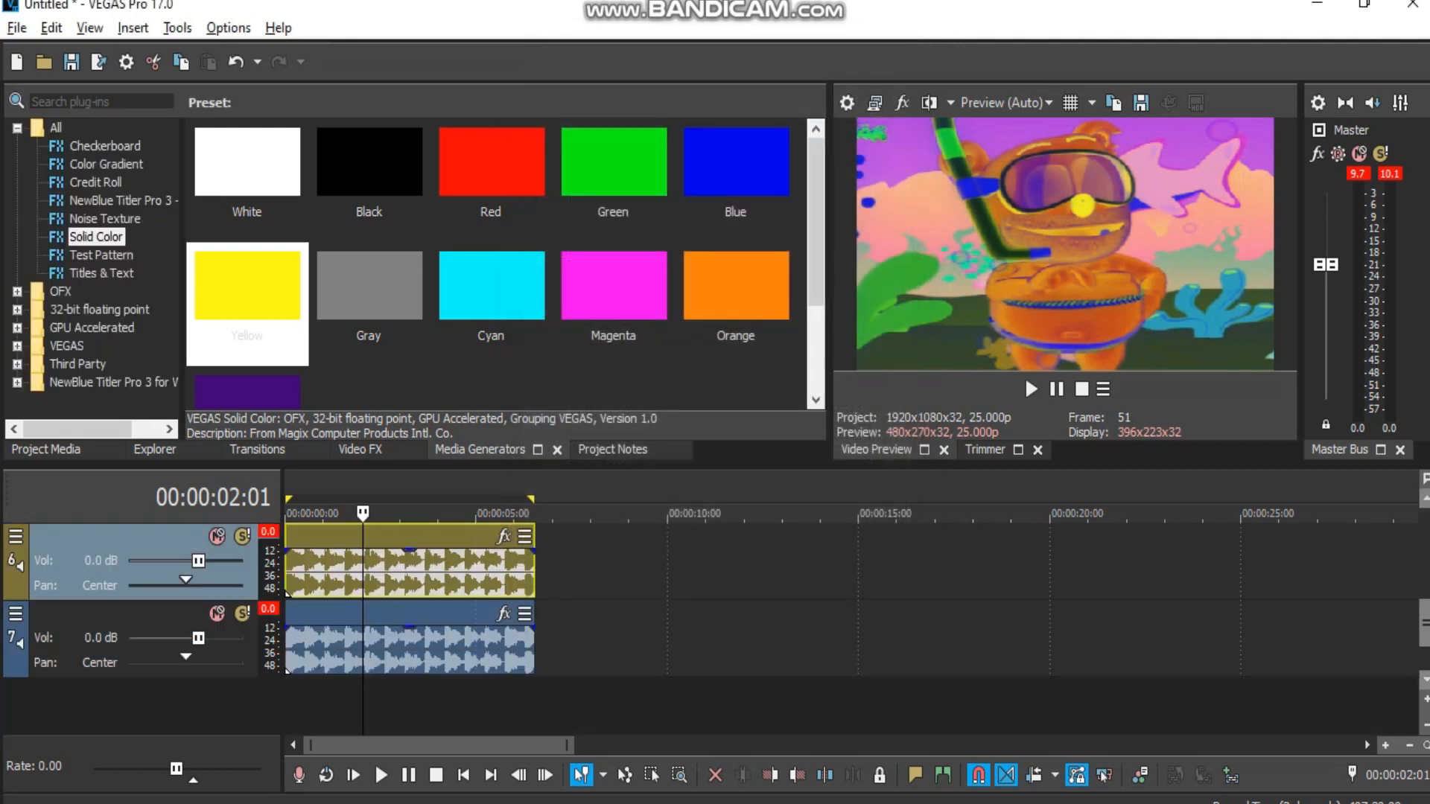
- Bring up the context menu for the shark audio event on track 7
{"action": "right_click", "coordinate": [403, 649]}
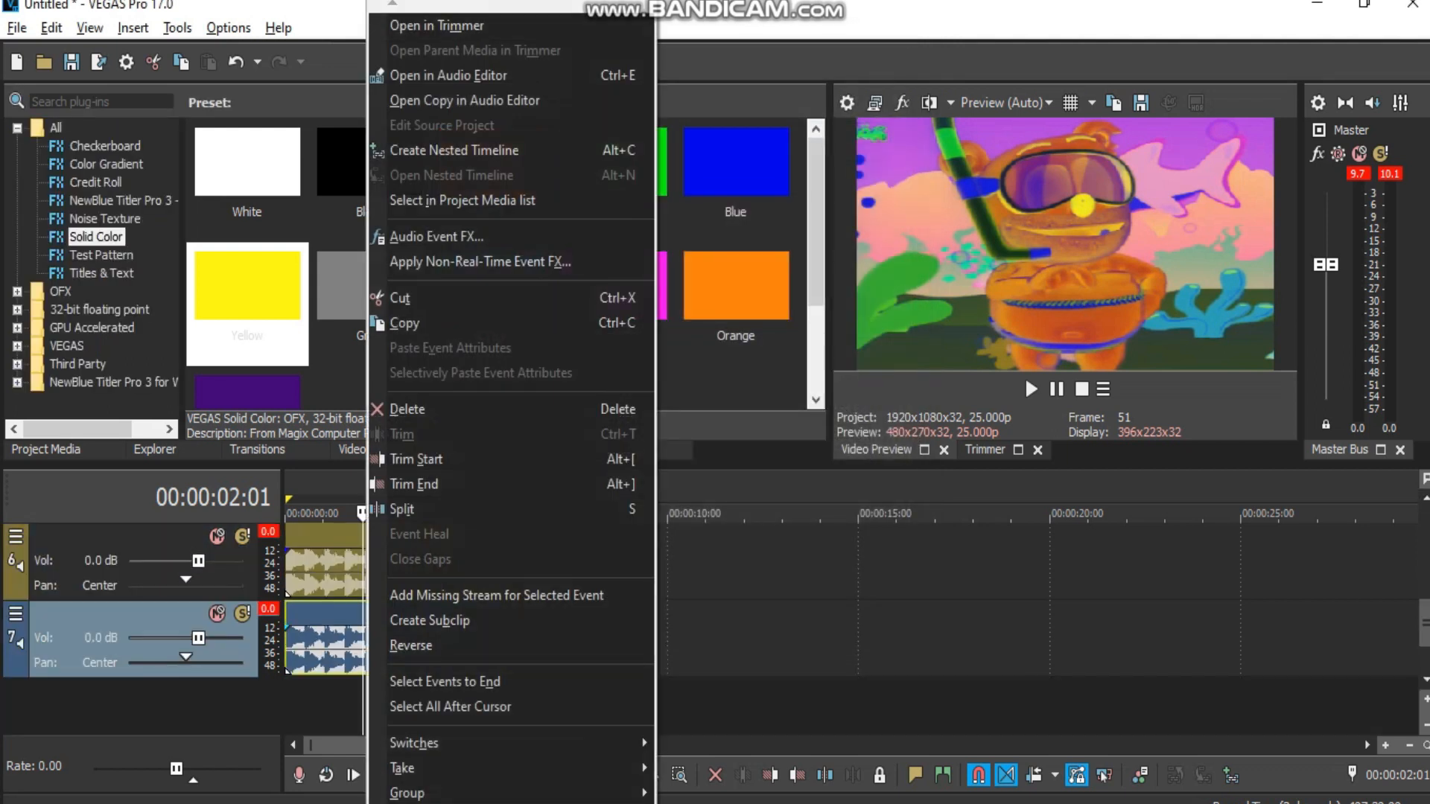